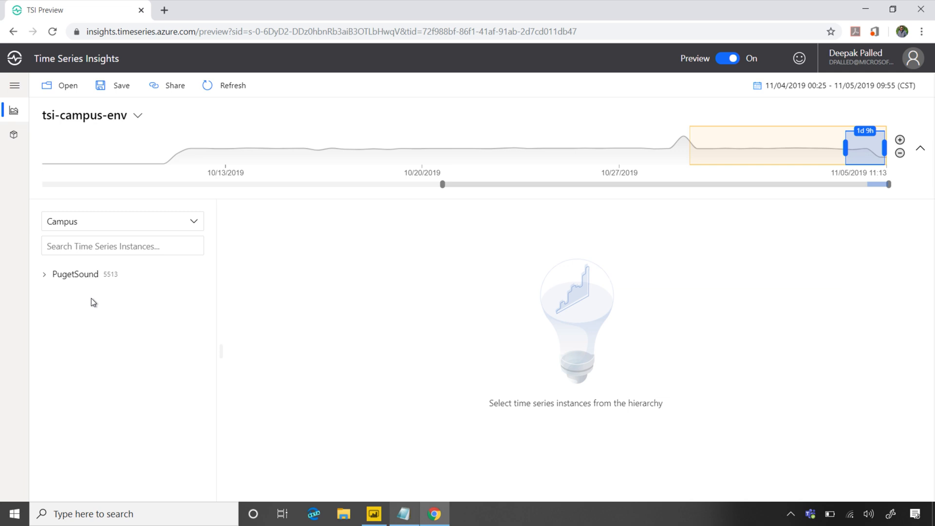
pyautogui.moveTo(61, 277)
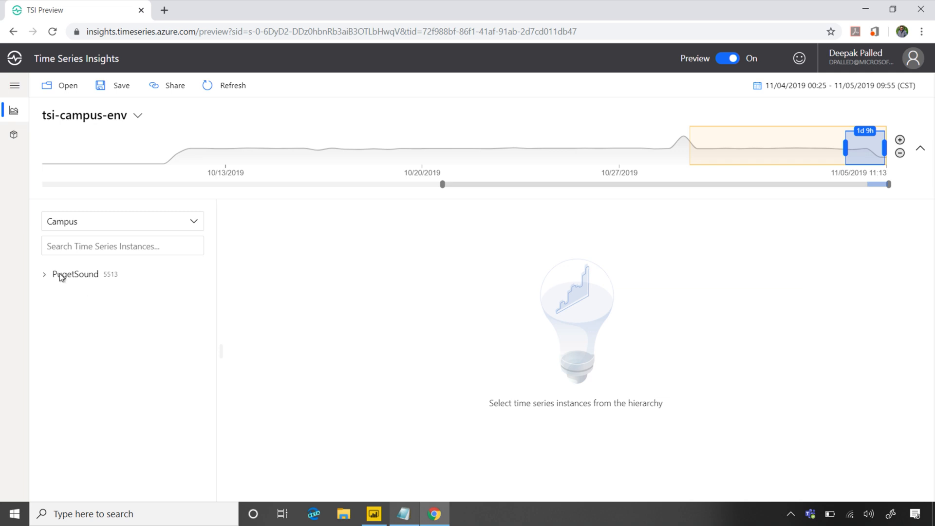
# Expand PugetSound, WestCampus, LR and unit 5 in the hierarchy, then load the saved view.
pyautogui.click(45, 273)
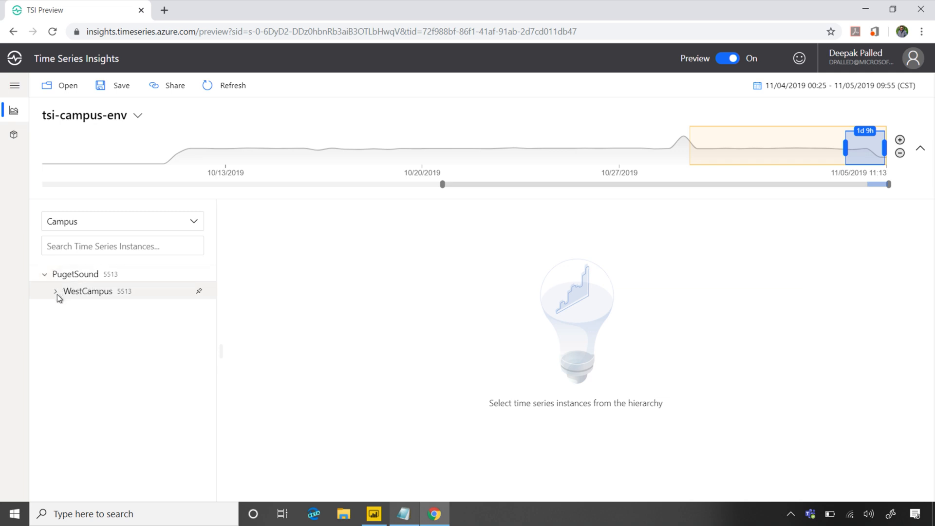
pyautogui.click(56, 292)
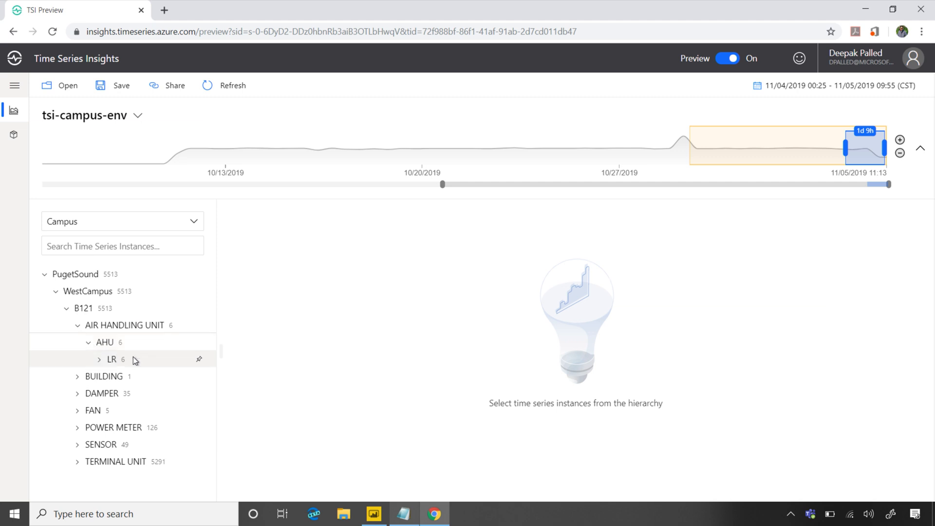
pyautogui.click(99, 359)
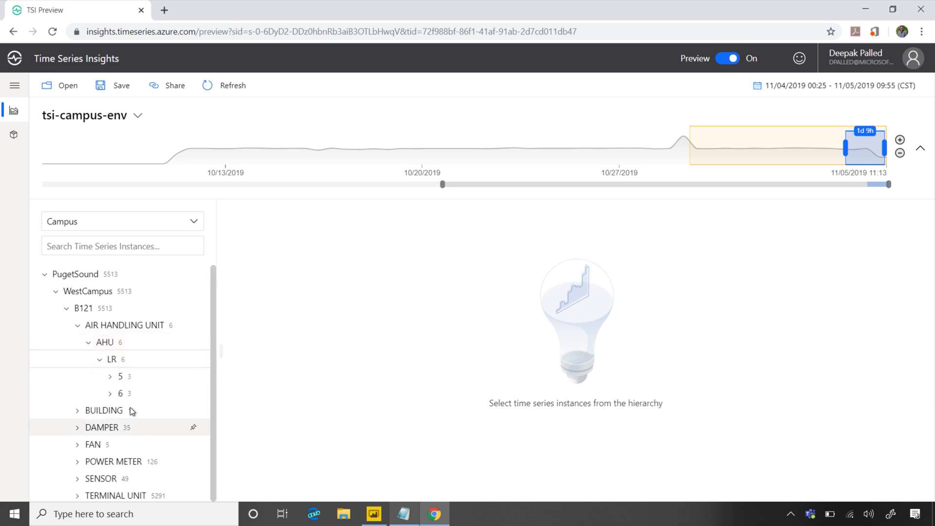
pyautogui.click(110, 376)
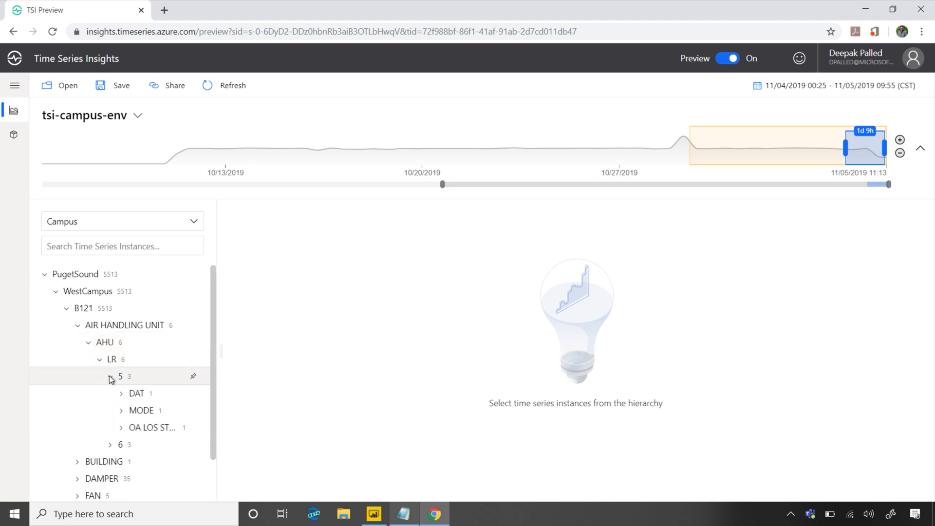
pyautogui.click(328, 31)
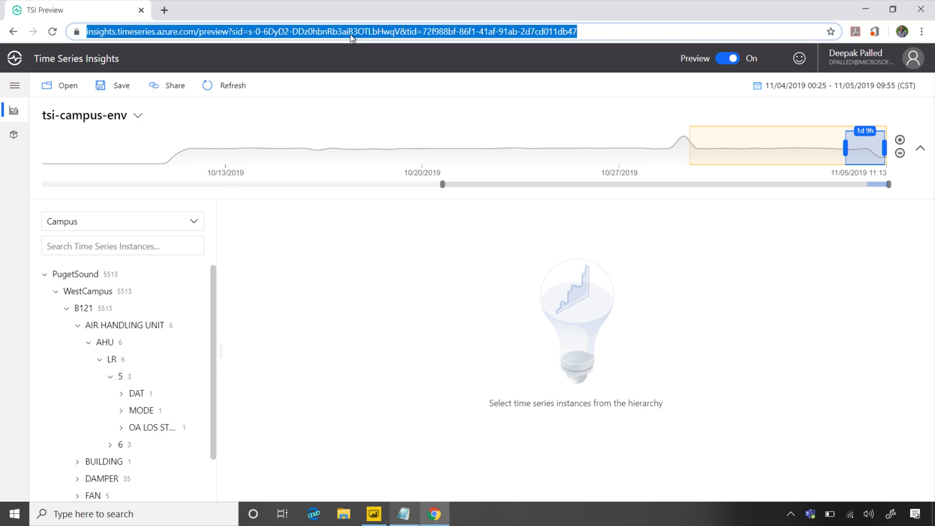
pyautogui.press('Return')
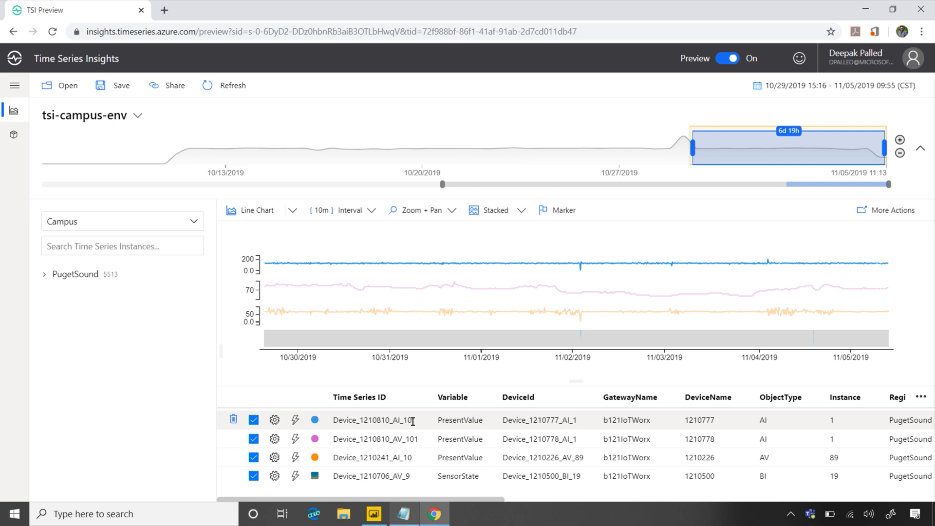
pyautogui.moveTo(398, 447)
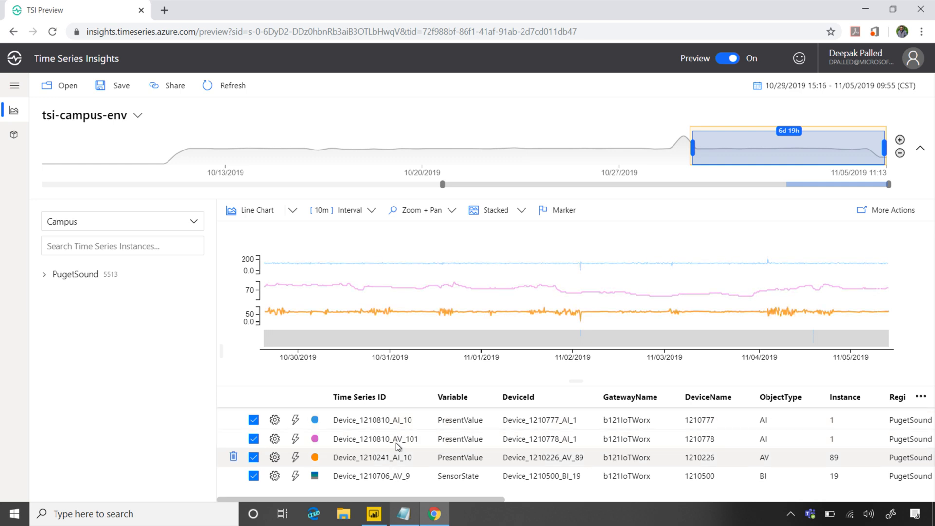
pyautogui.moveTo(630, 293)
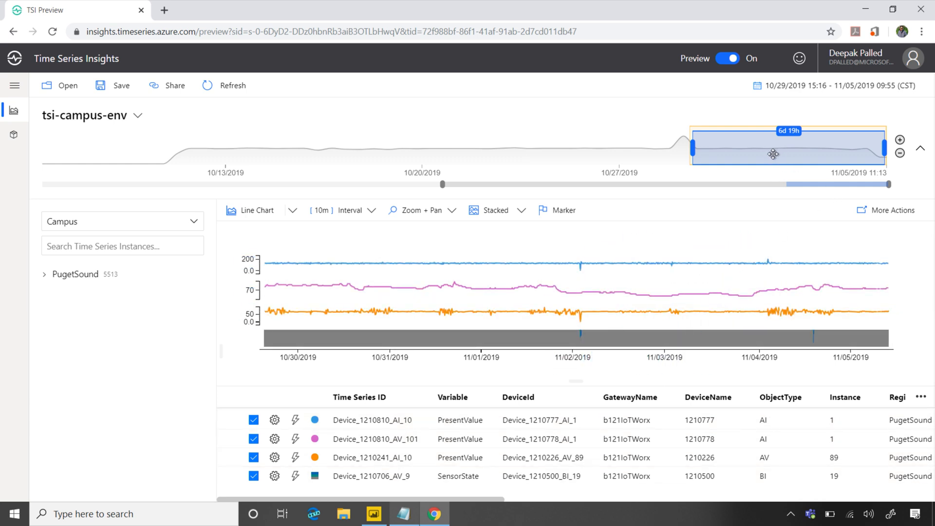
pyautogui.moveTo(685, 163)
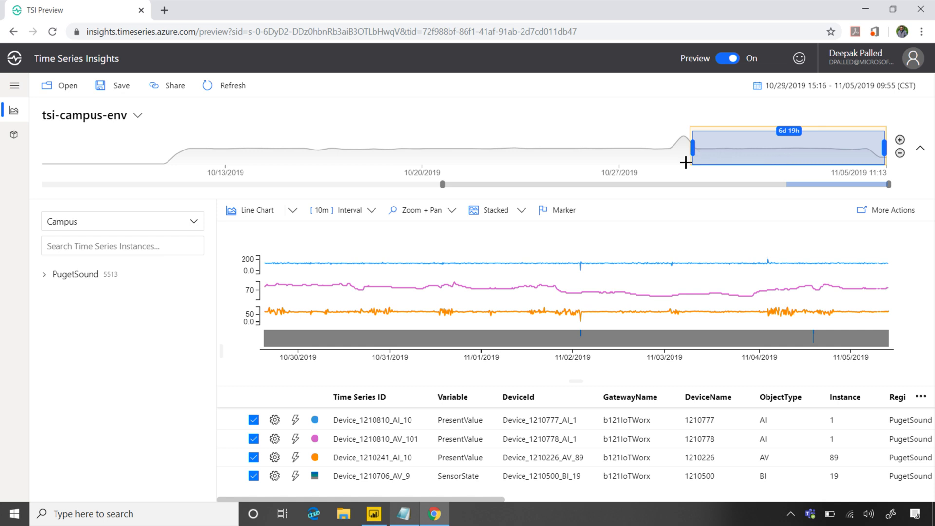
# Adjust the availability-bar time brush so the four Device series aggregate at 12-minute intervals.
pyautogui.click(342, 210)
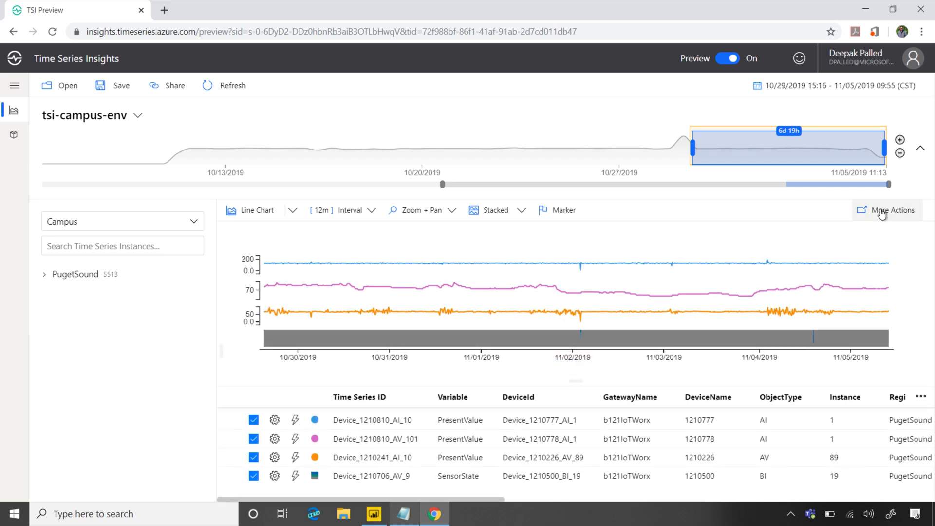
# Use More Actions > Connect to Power BI to copy the aggregate-data query to the clipboard.
pyautogui.click(891, 210)
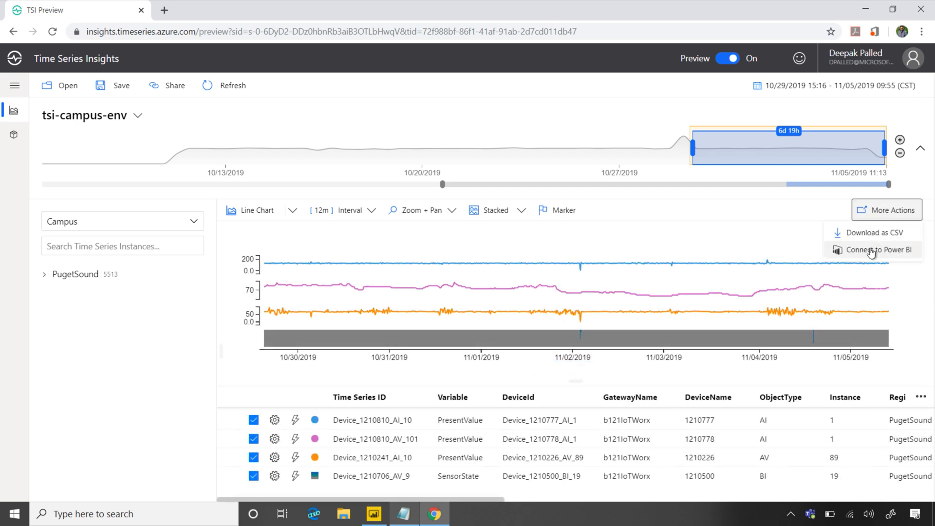
pyautogui.click(879, 249)
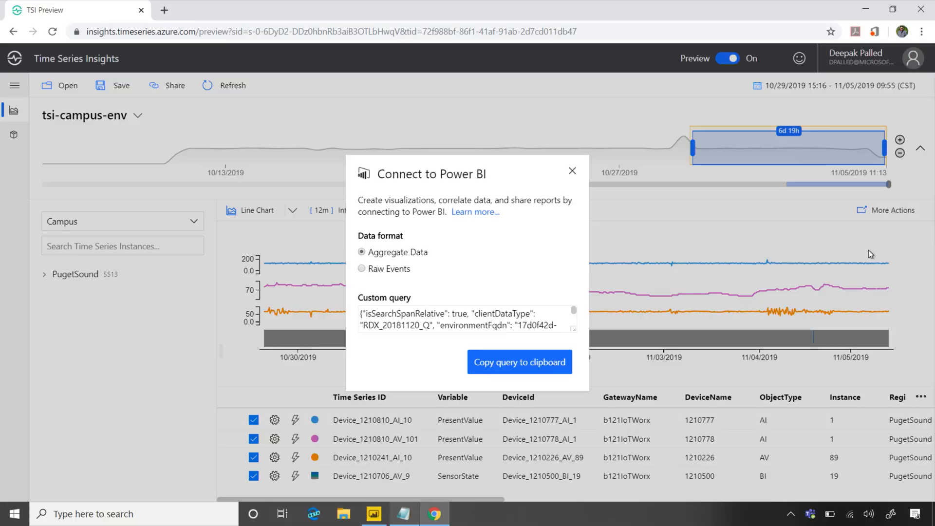
pyautogui.click(362, 268)
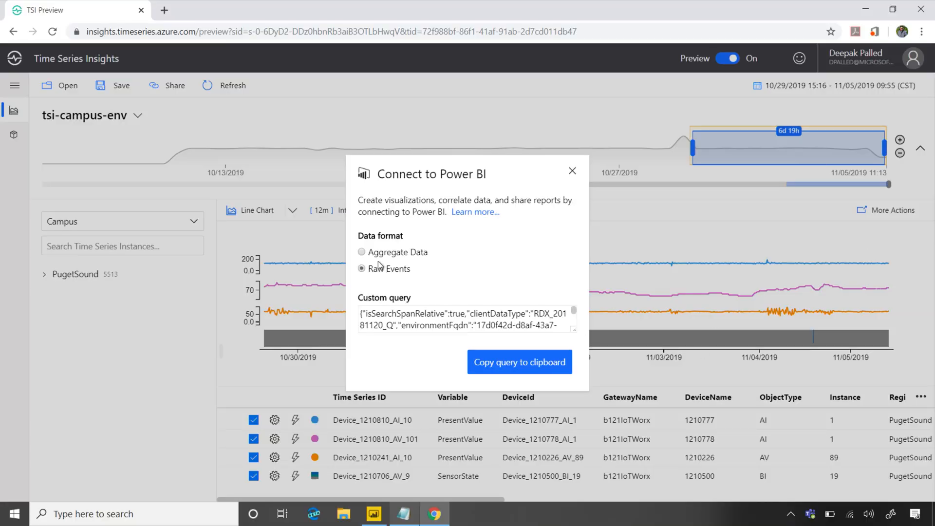
pyautogui.click(518, 362)
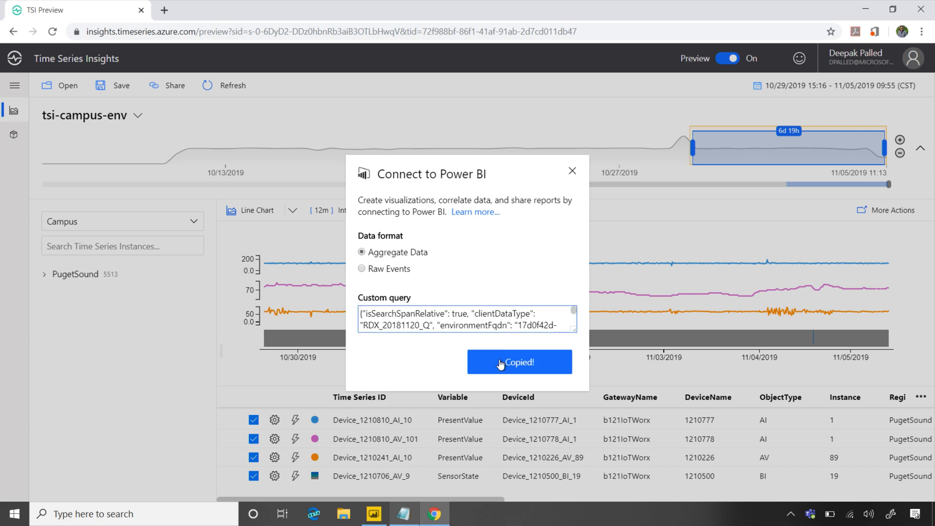
pyautogui.moveTo(465, 514)
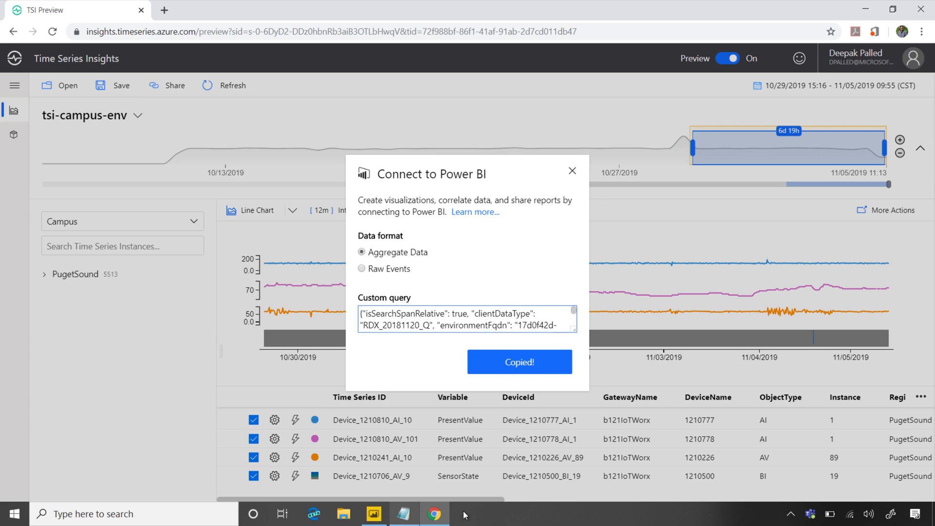
pyautogui.click(374, 513)
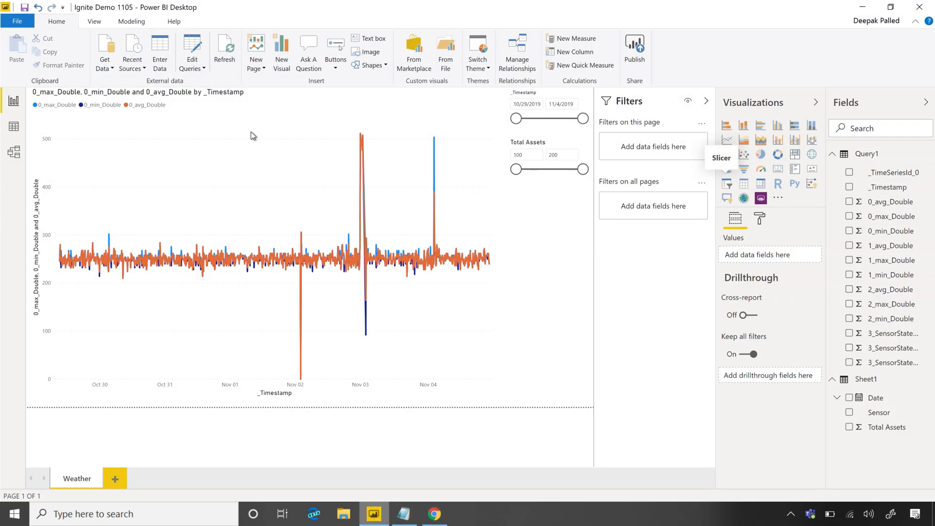
# Open the full Get Data source list in Power BI and filter it to Azure sources.
pyautogui.click(17, 21)
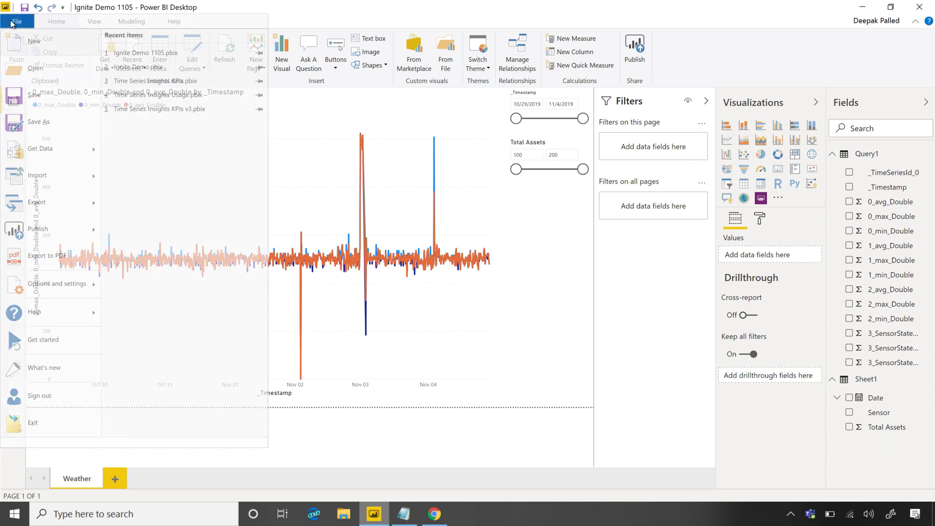
pyautogui.click(17, 21)
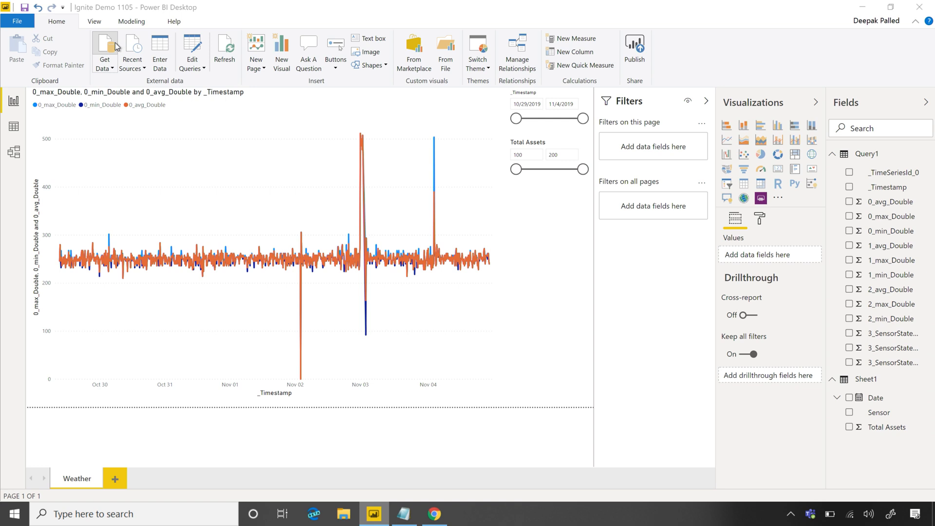
pyautogui.moveTo(270, 280)
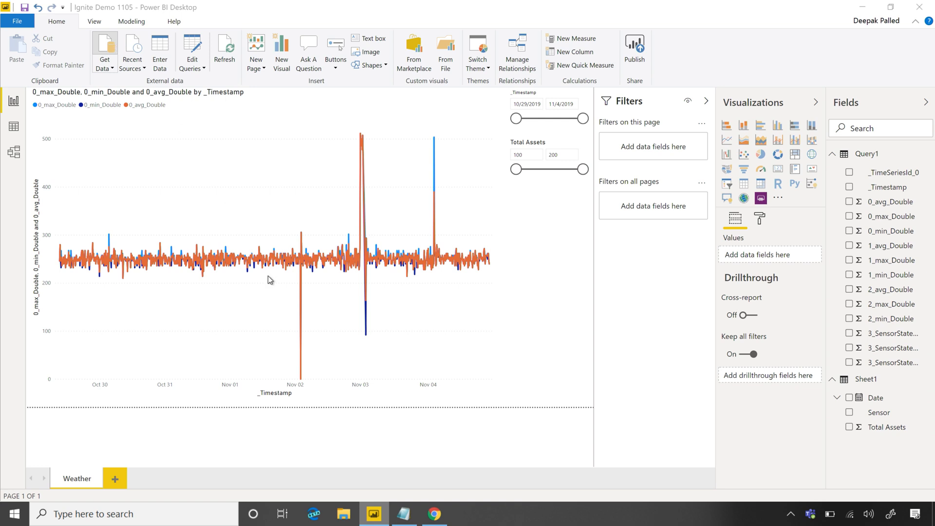
pyautogui.click(104, 51)
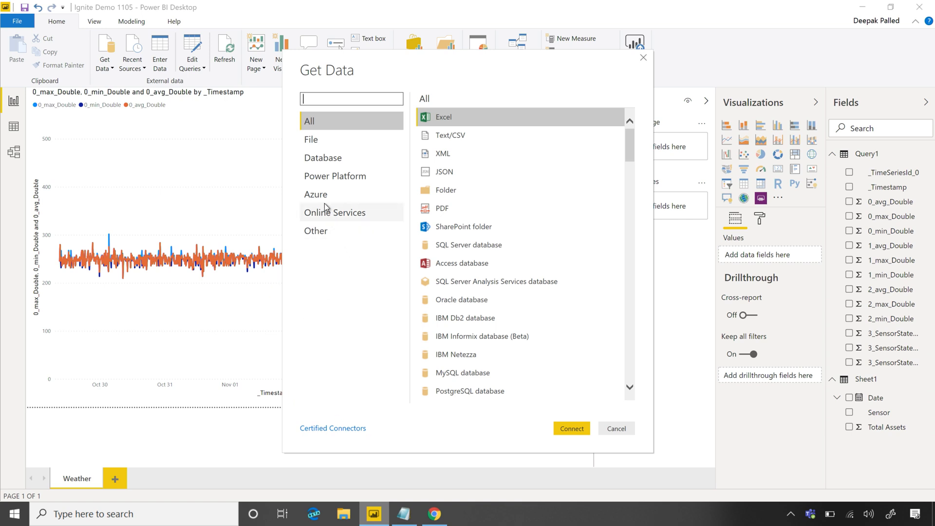
pyautogui.click(316, 194)
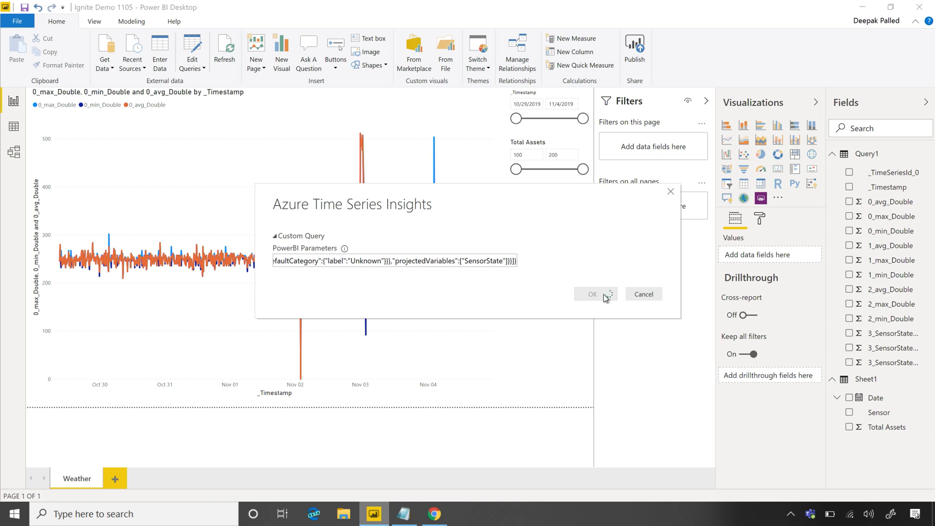
# Confirm the custom TSI query, load the preview and apply pending changes to create Query2.
pyautogui.click(592, 295)
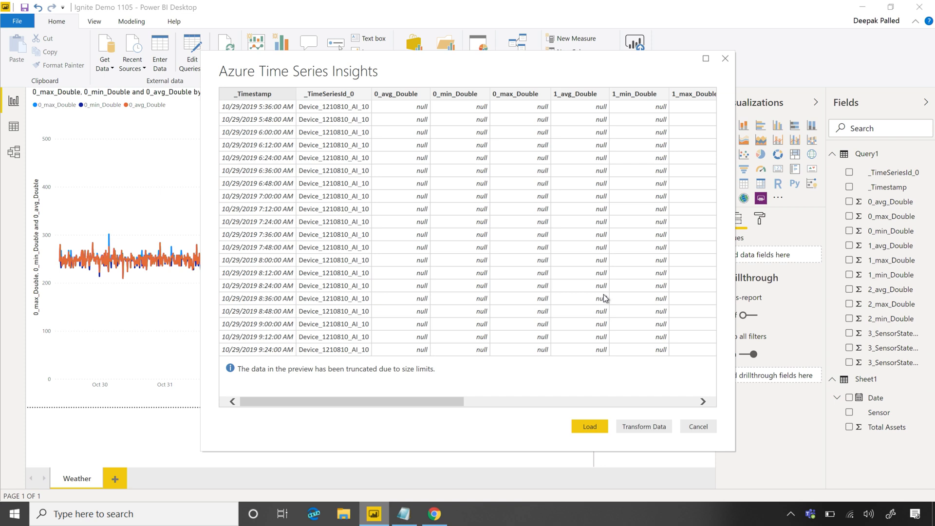
pyautogui.click(589, 426)
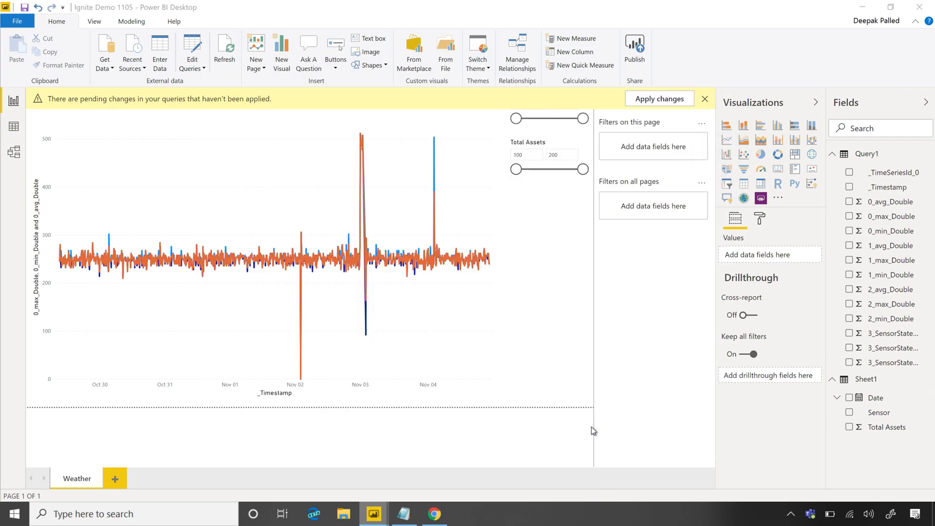
pyautogui.click(659, 99)
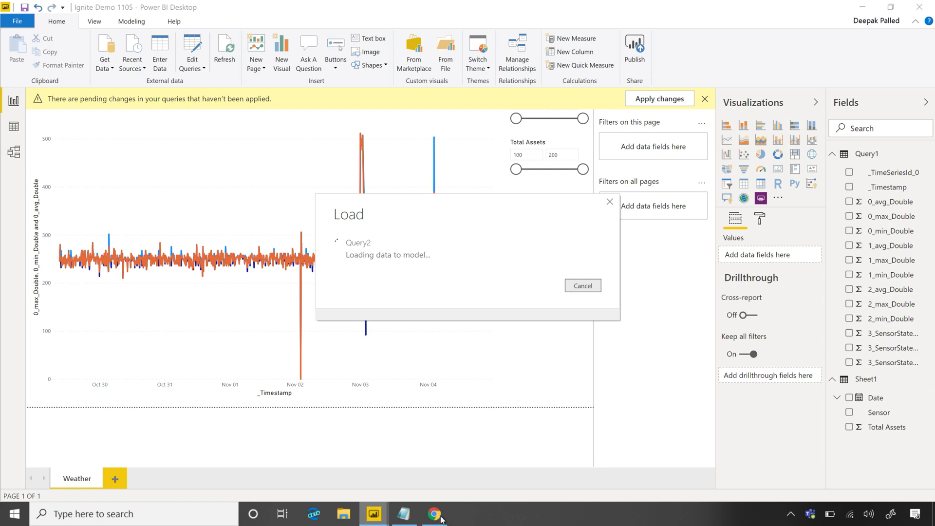
pyautogui.click(435, 513)
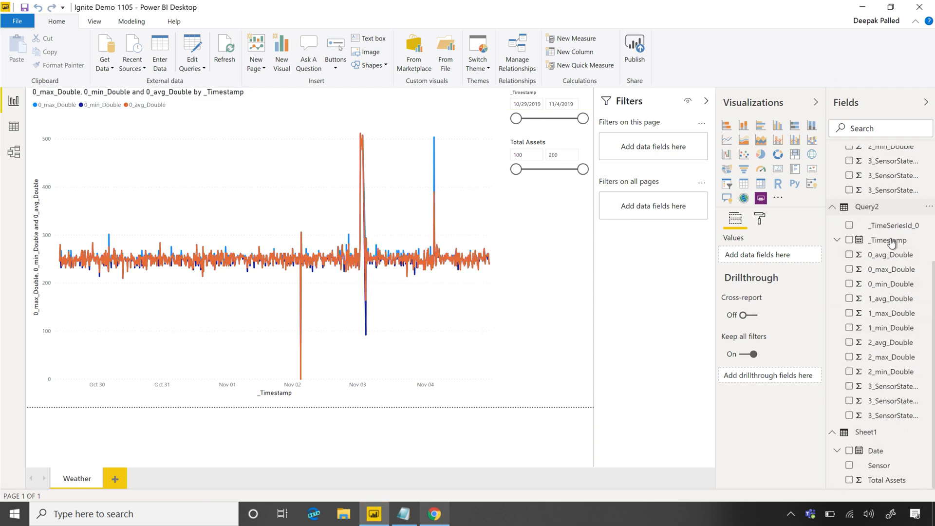
pyautogui.moveTo(888, 239)
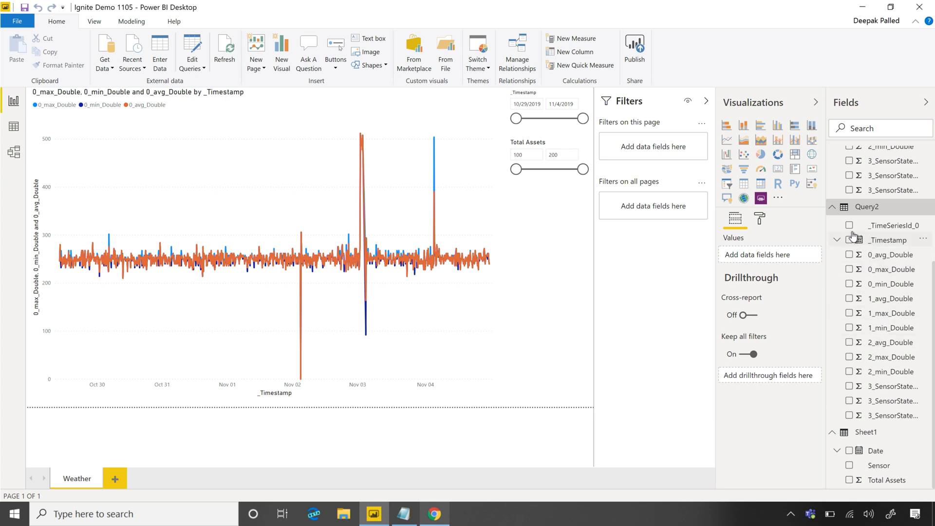
pyautogui.moveTo(892, 251)
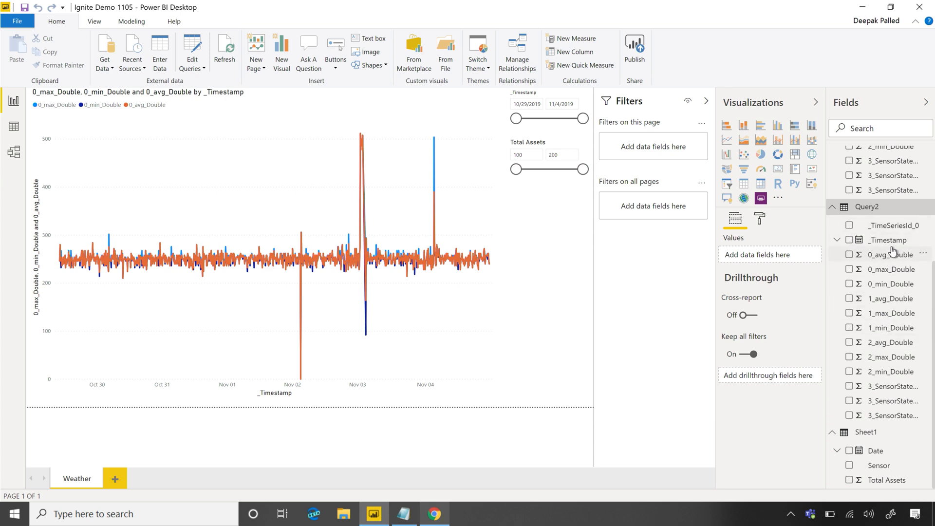
pyautogui.moveTo(862, 244)
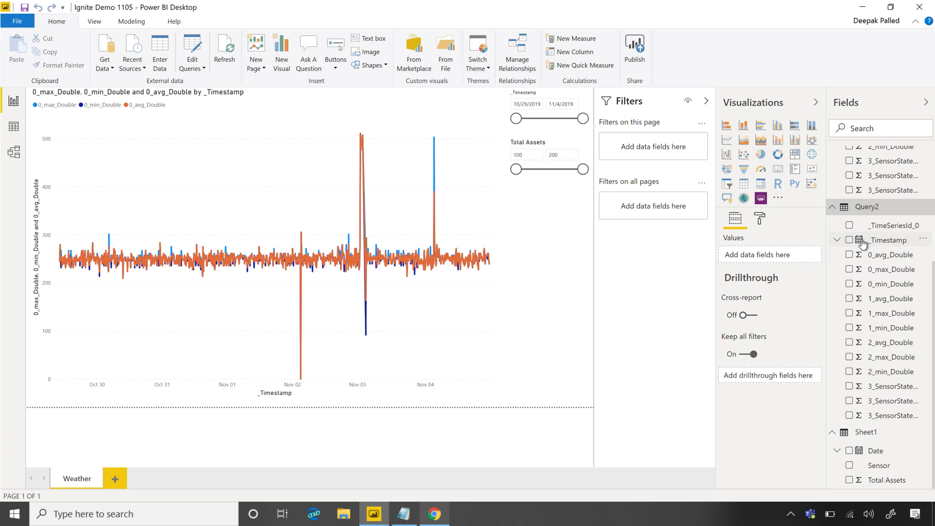
# Collapse the Query2 table in the Fields pane to reveal Query1's fields.
pyautogui.click(837, 207)
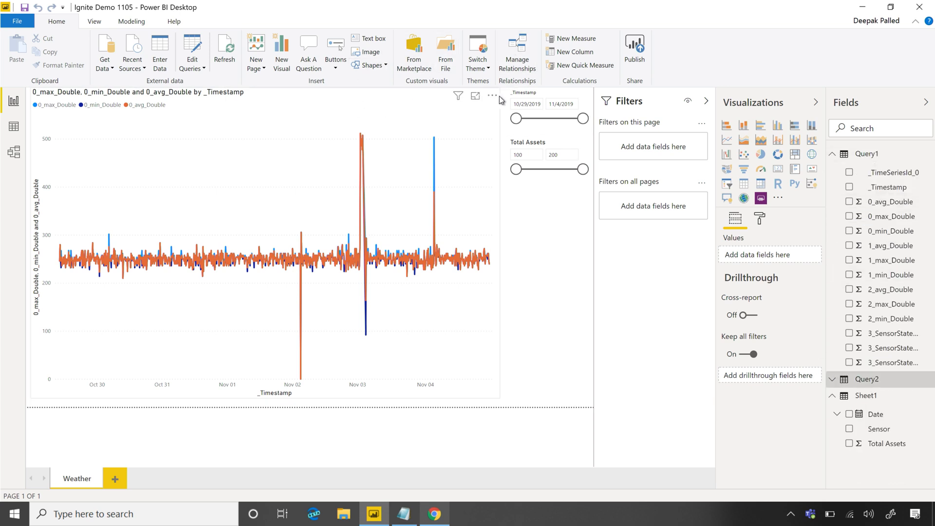
pyautogui.moveTo(518, 59)
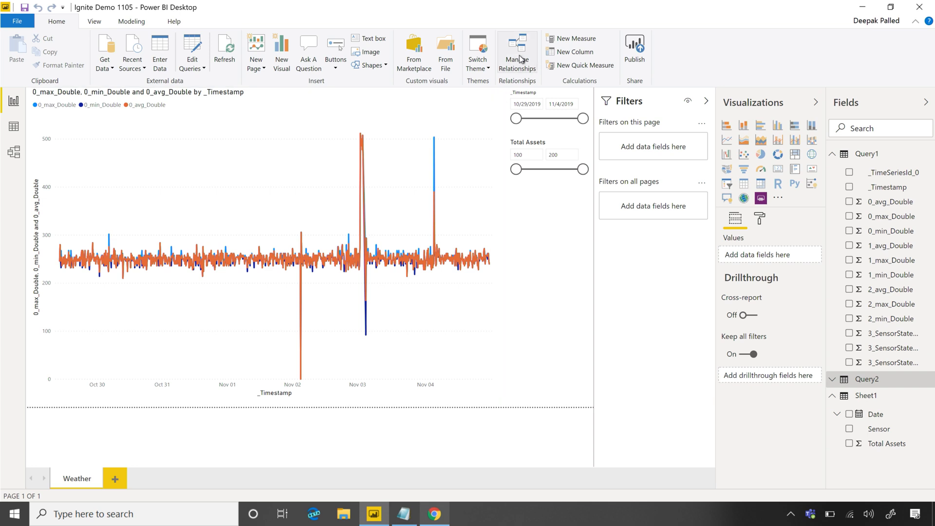
pyautogui.click(516, 53)
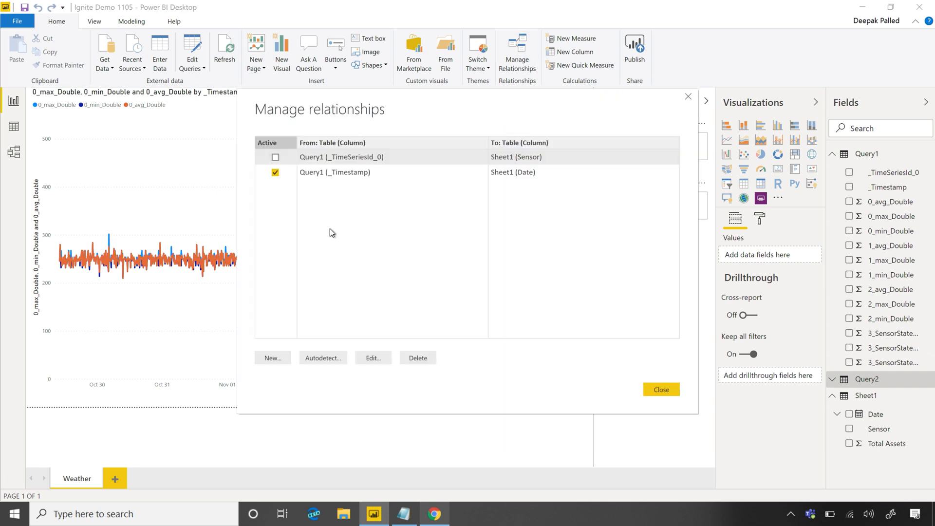
pyautogui.moveTo(582, 245)
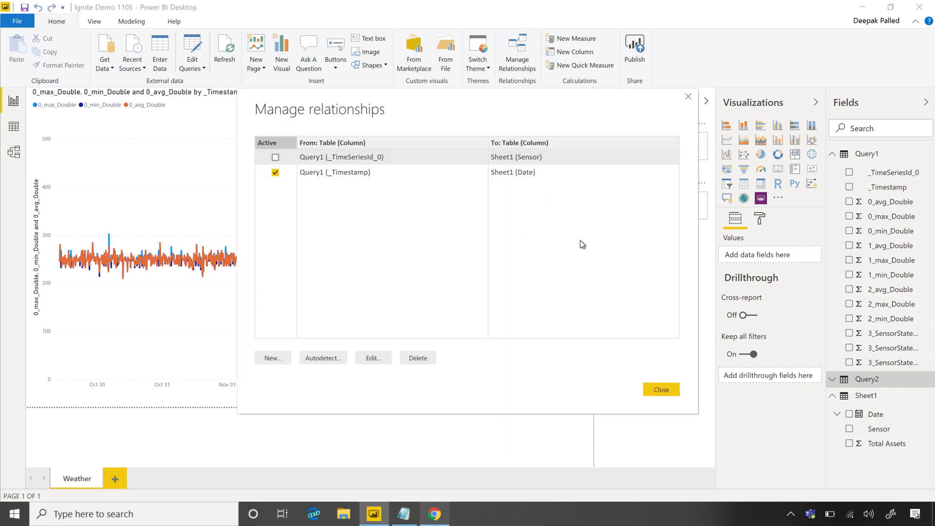
pyautogui.click(660, 390)
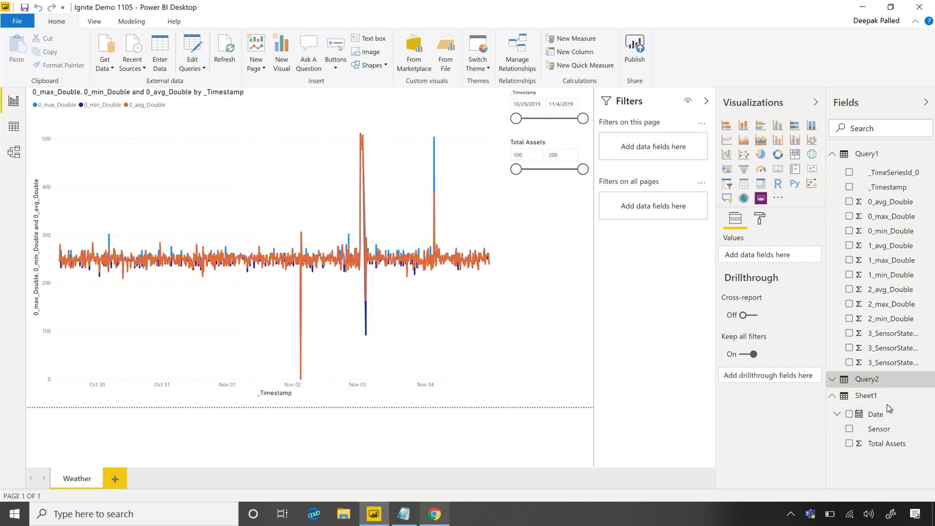
pyautogui.moveTo(766, 240)
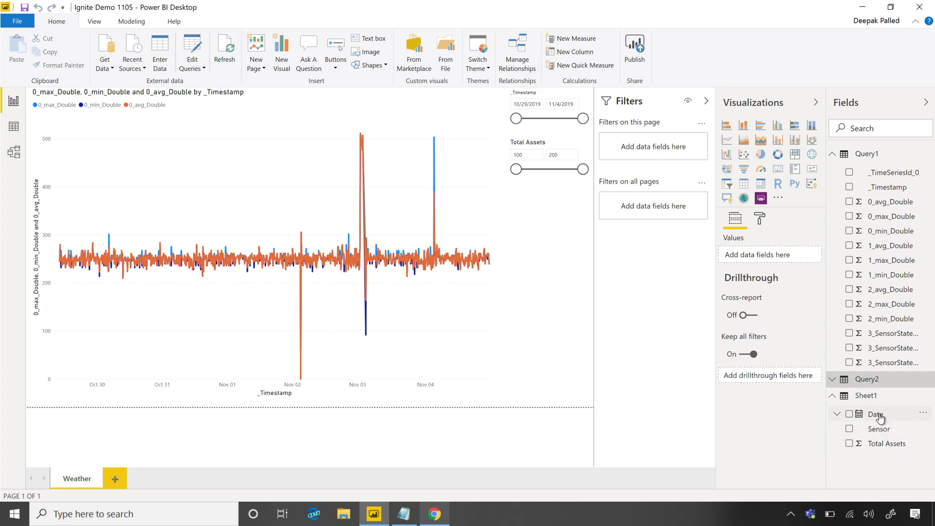
pyautogui.moveTo(877, 414)
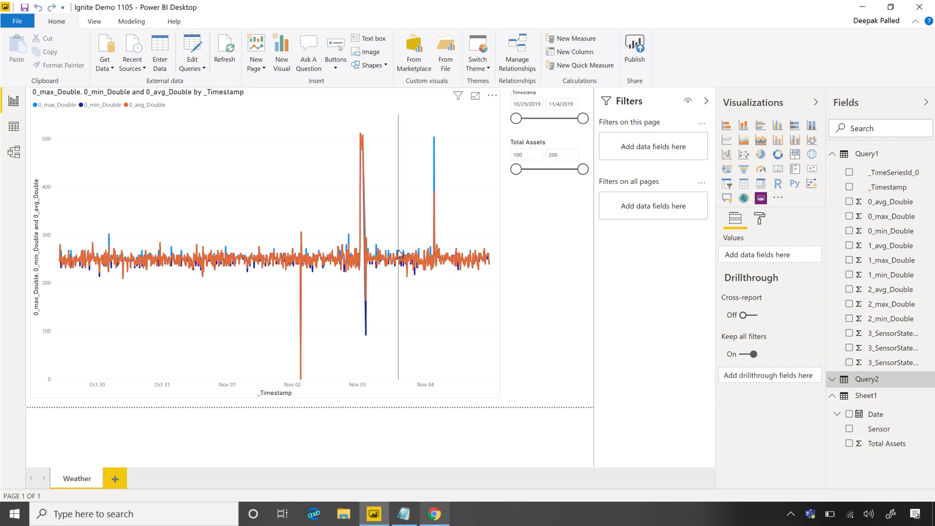
# On new Page 1, build a table of _Timestamp, 0_max_Double, 0_min_Double and 0_avg_Double.
pyautogui.click(114, 478)
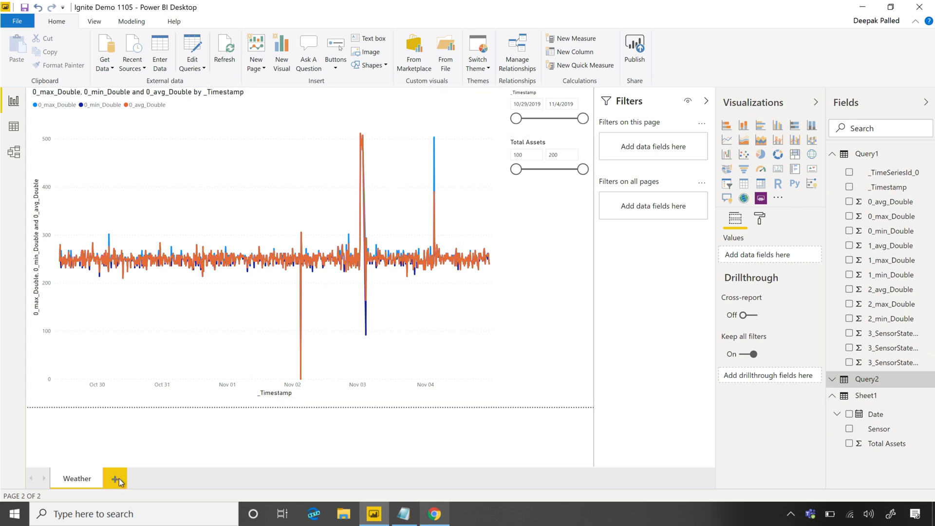
pyautogui.click(115, 478)
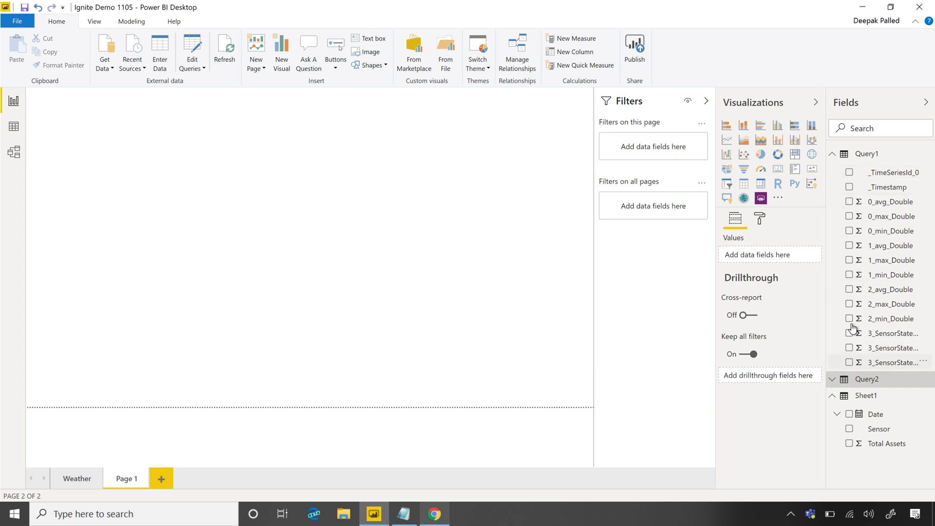
pyautogui.click(850, 186)
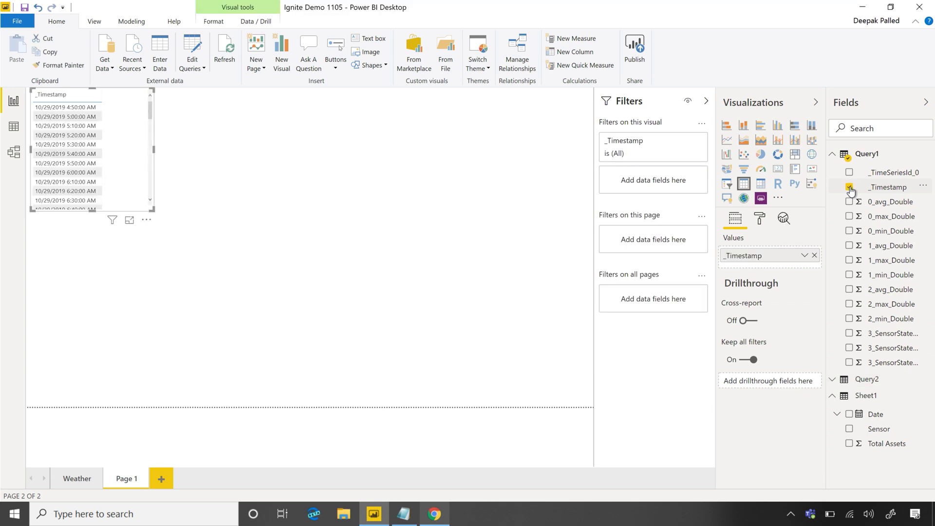
pyautogui.click(849, 187)
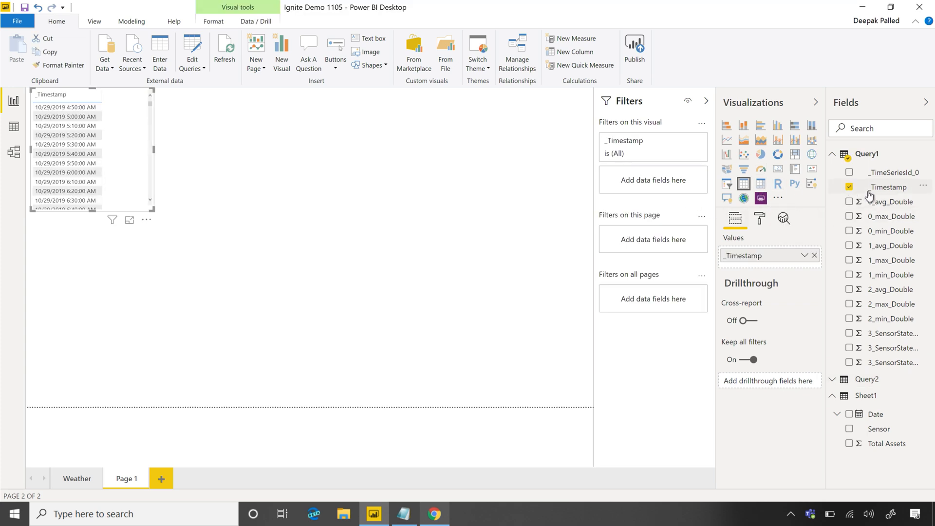
pyautogui.click(849, 216)
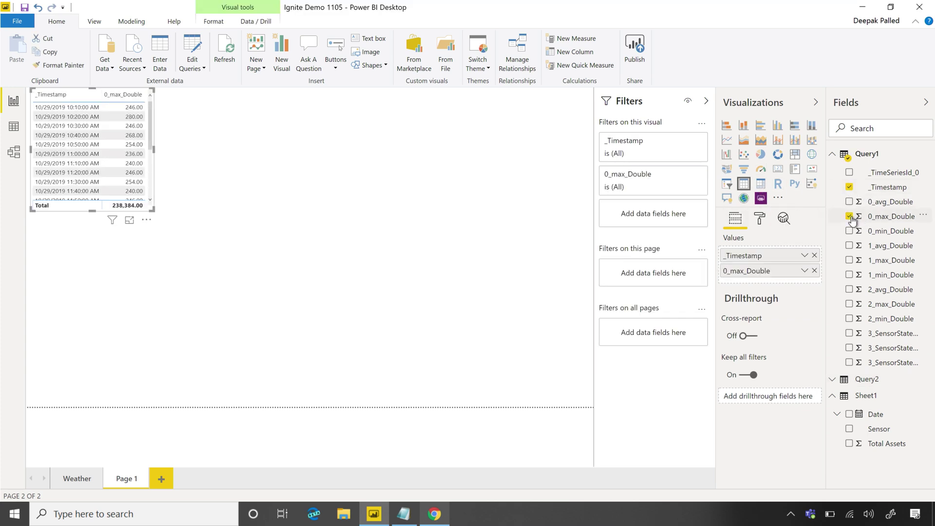
pyautogui.click(849, 231)
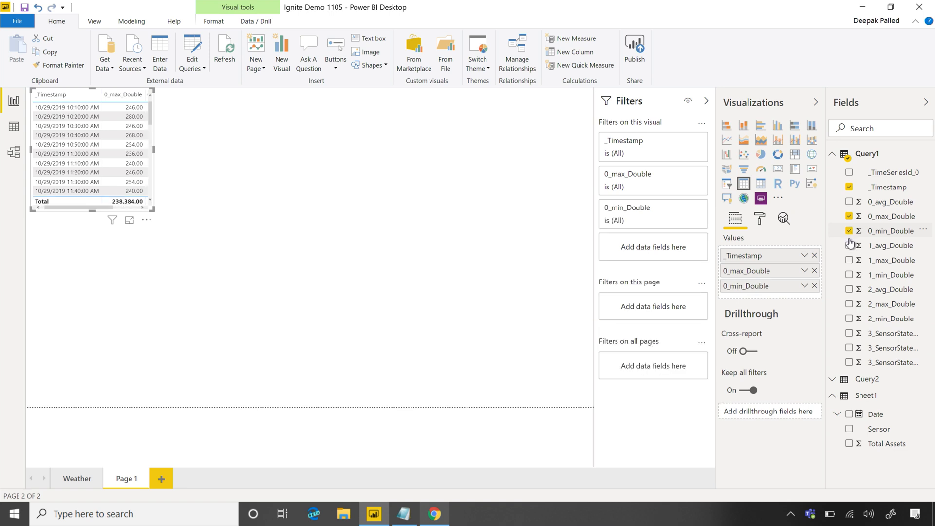
pyautogui.click(850, 202)
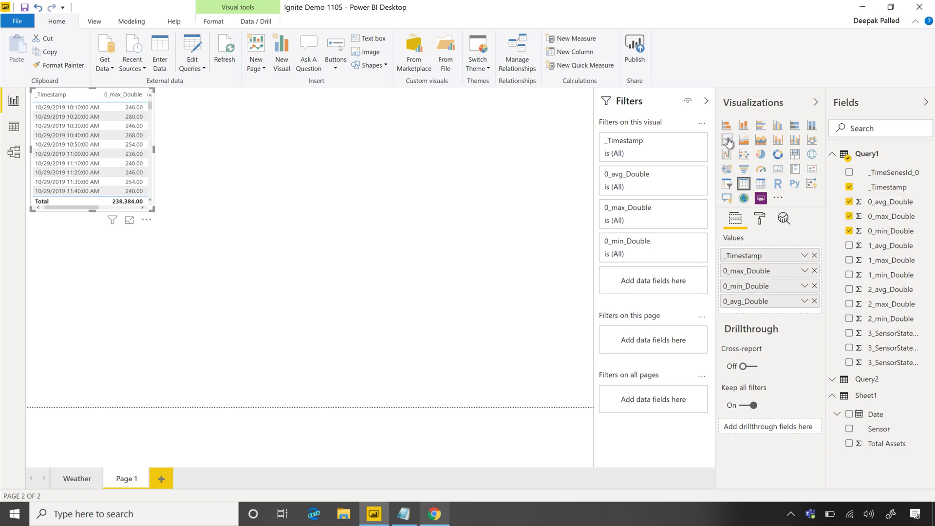
# Turn the table into a min/max/avg line chart and the _Timestamp visual into a slicer.
pyautogui.click(726, 142)
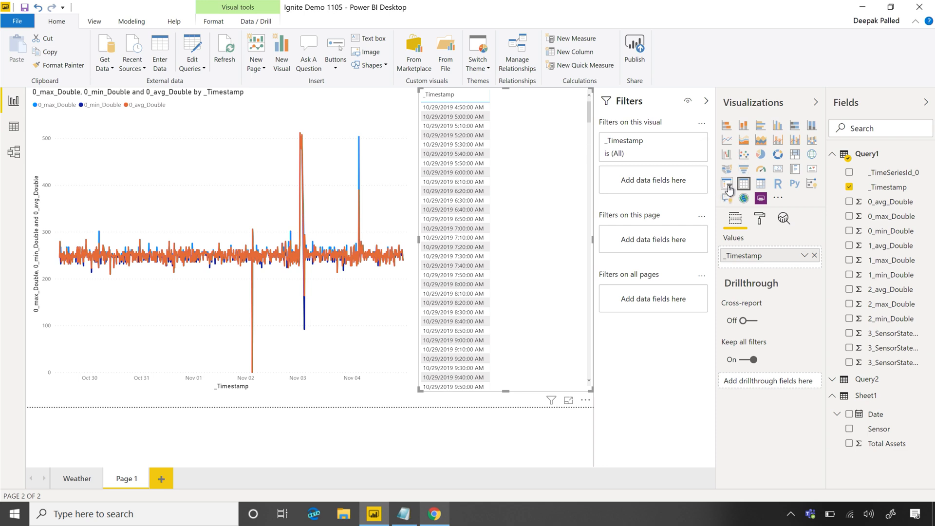
pyautogui.click(726, 183)
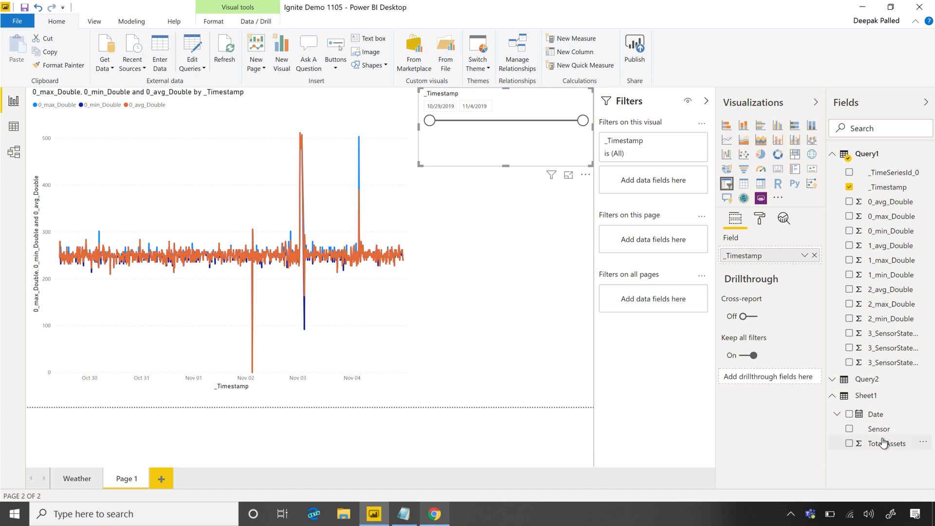
pyautogui.moveTo(886, 443)
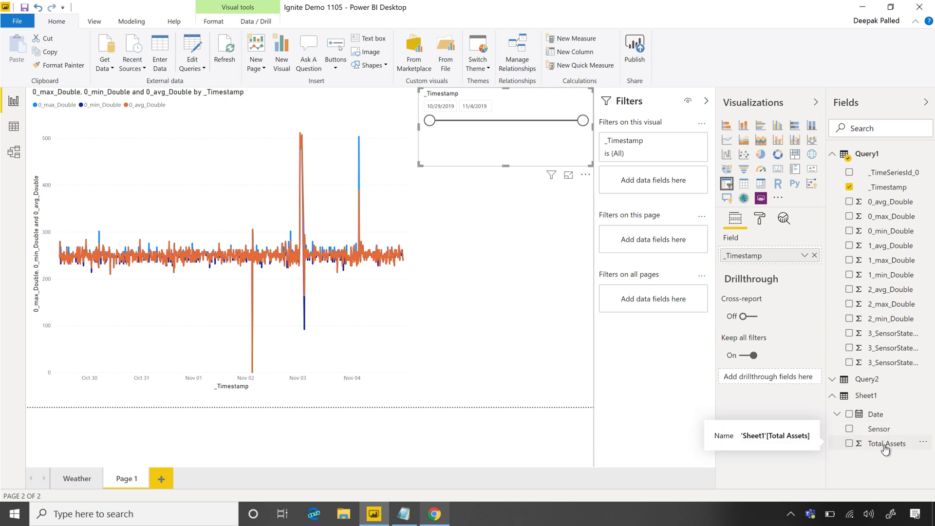
pyautogui.moveTo(880, 428)
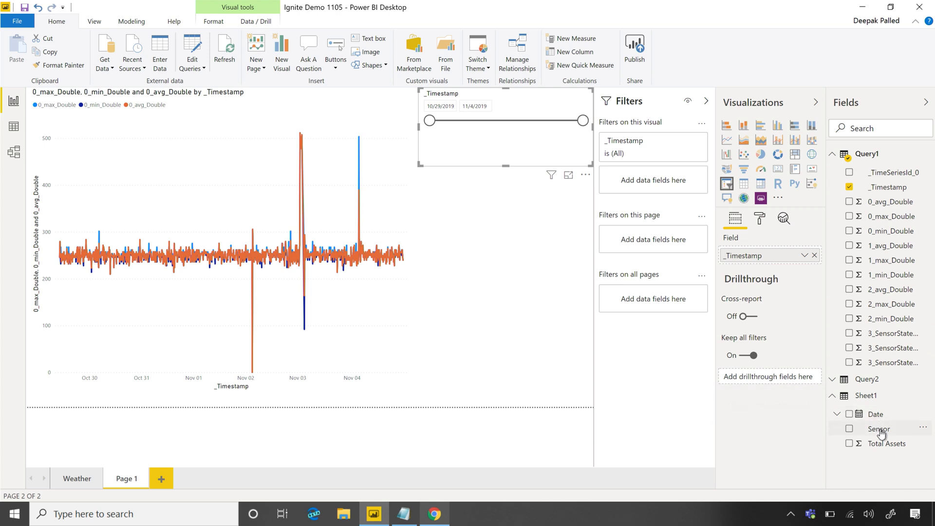
pyautogui.moveTo(887, 443)
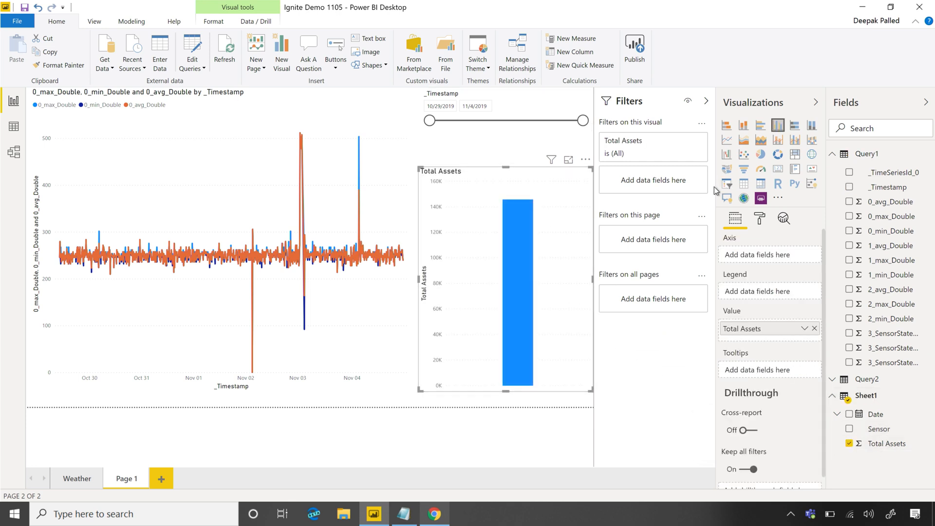
# Switch the Sheet1 Total Assets visual to the Slicer visualization.
pyautogui.click(727, 183)
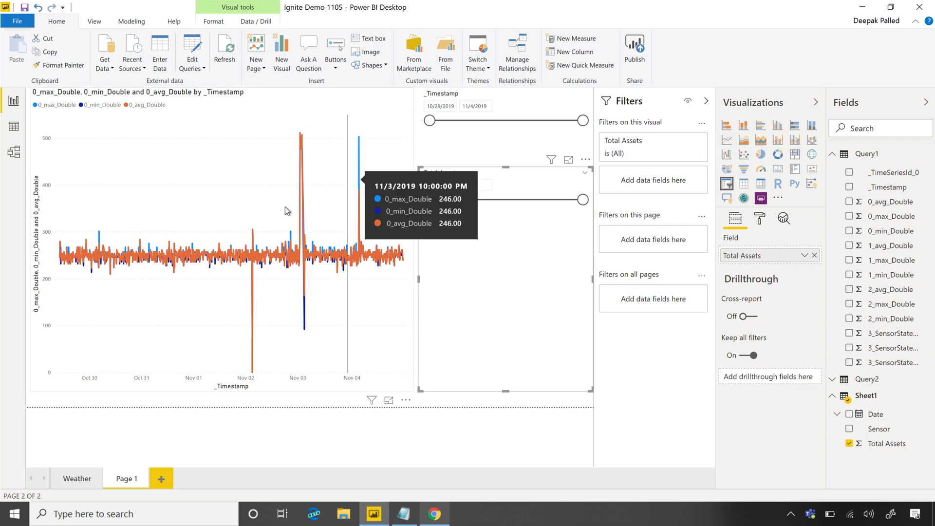
pyautogui.moveTo(256, 197)
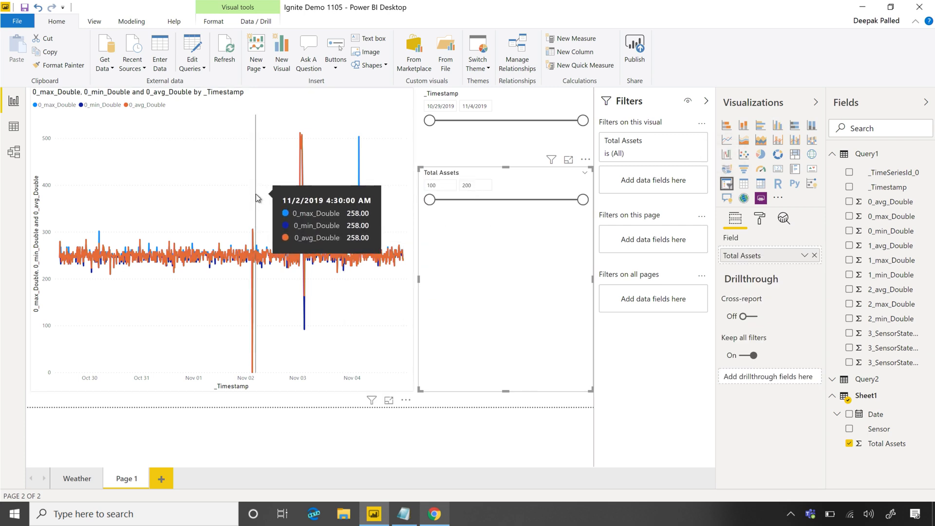
pyautogui.moveTo(511, 119)
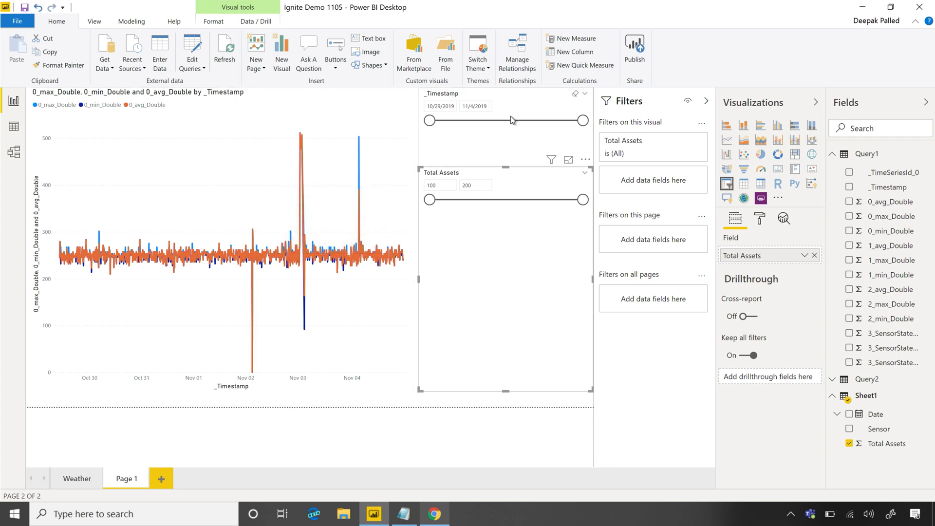